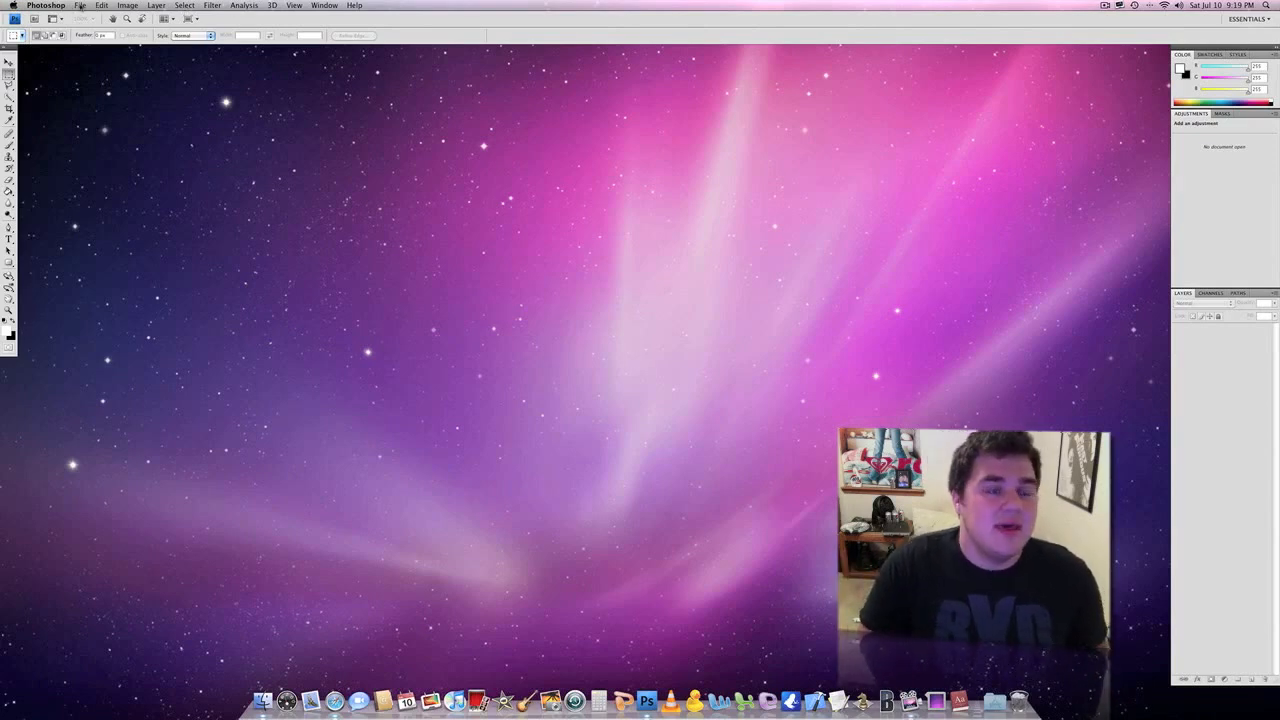
Step: Open 2010SS.jpg from the Desktop via File > Open
left_click(80, 6)
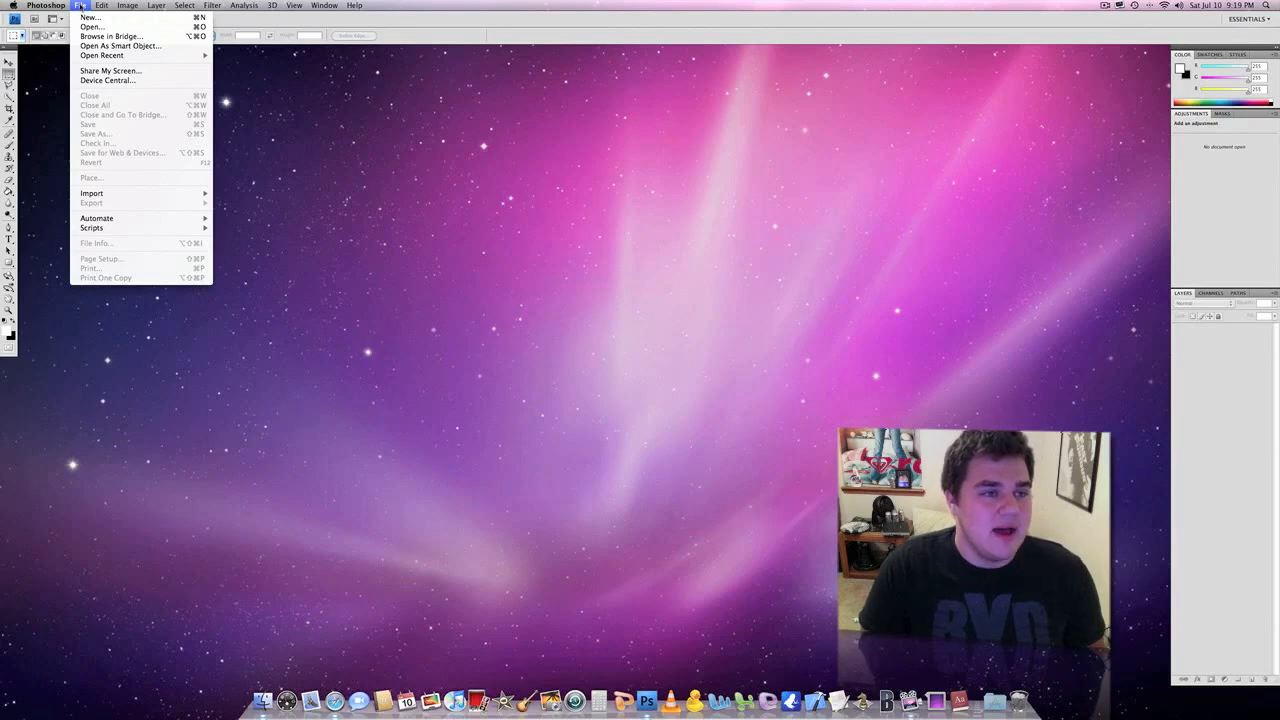
left_click(91, 27)
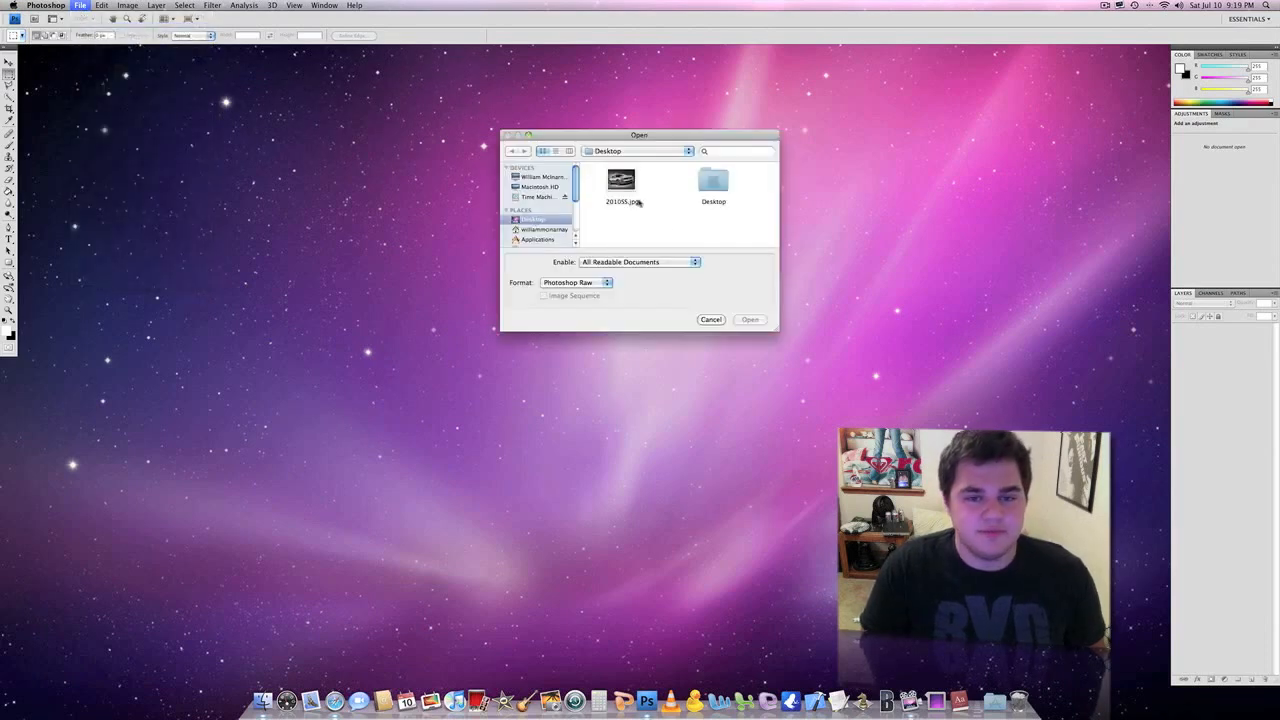
left_click(750, 319)
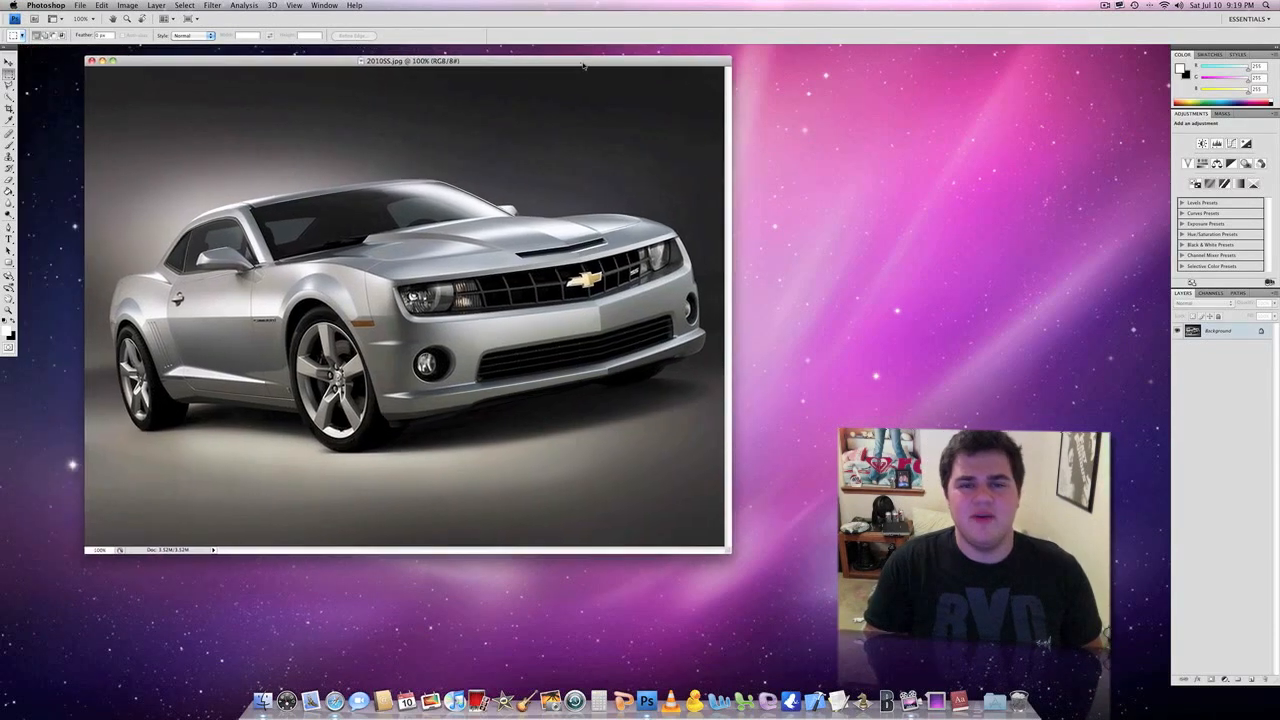
Step: Convert the locked Background layer into an editable layer named Layer 0
left_click_drag(412, 60, 425, 60)
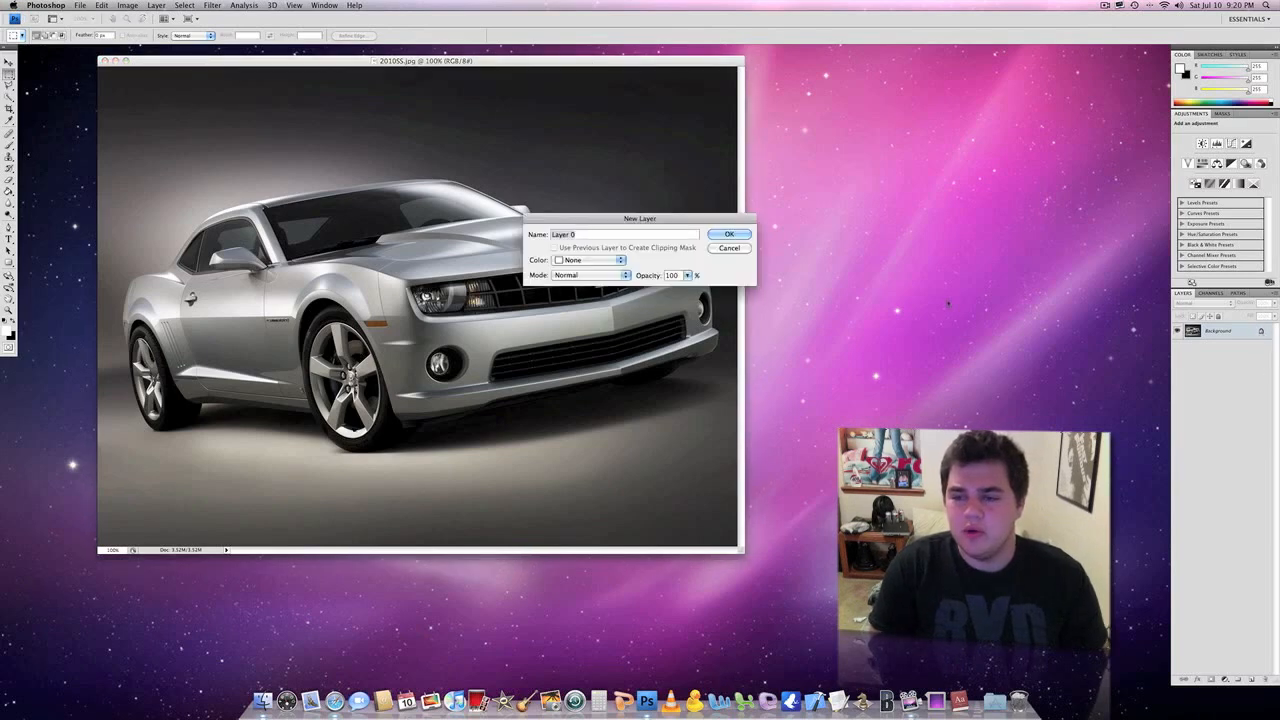
left_click(729, 234)
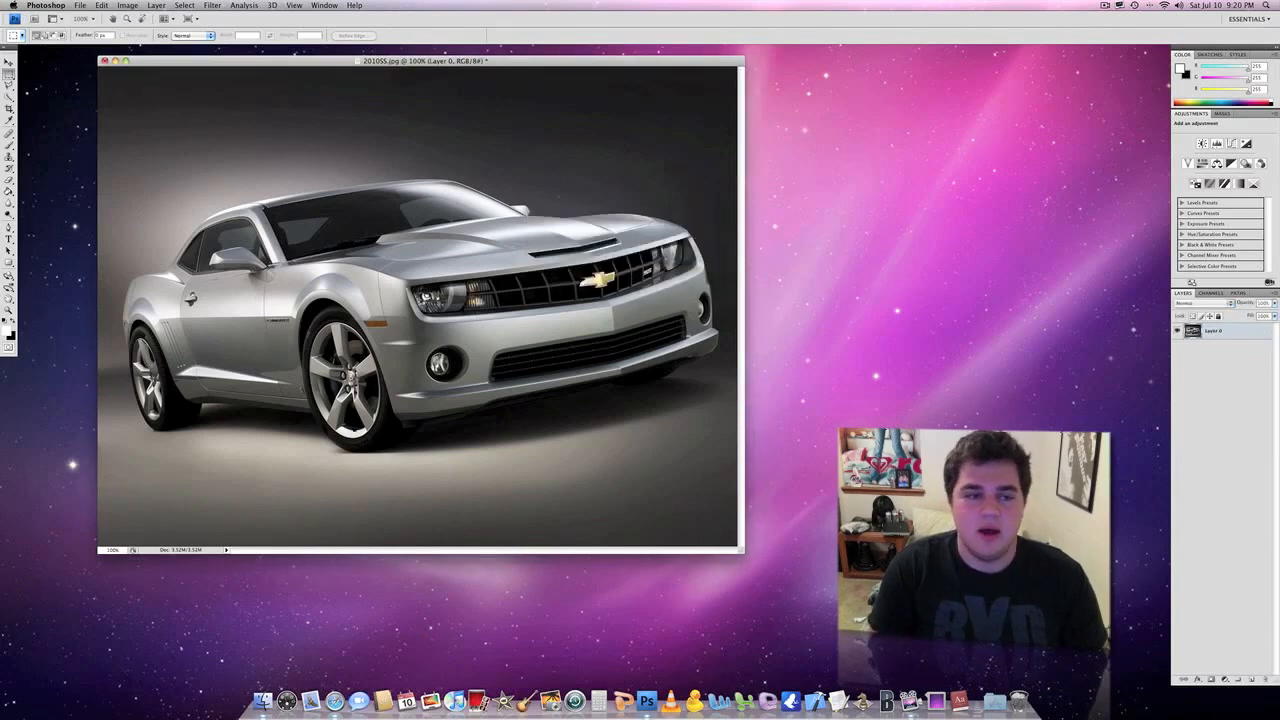
mouse_move(193, 63)
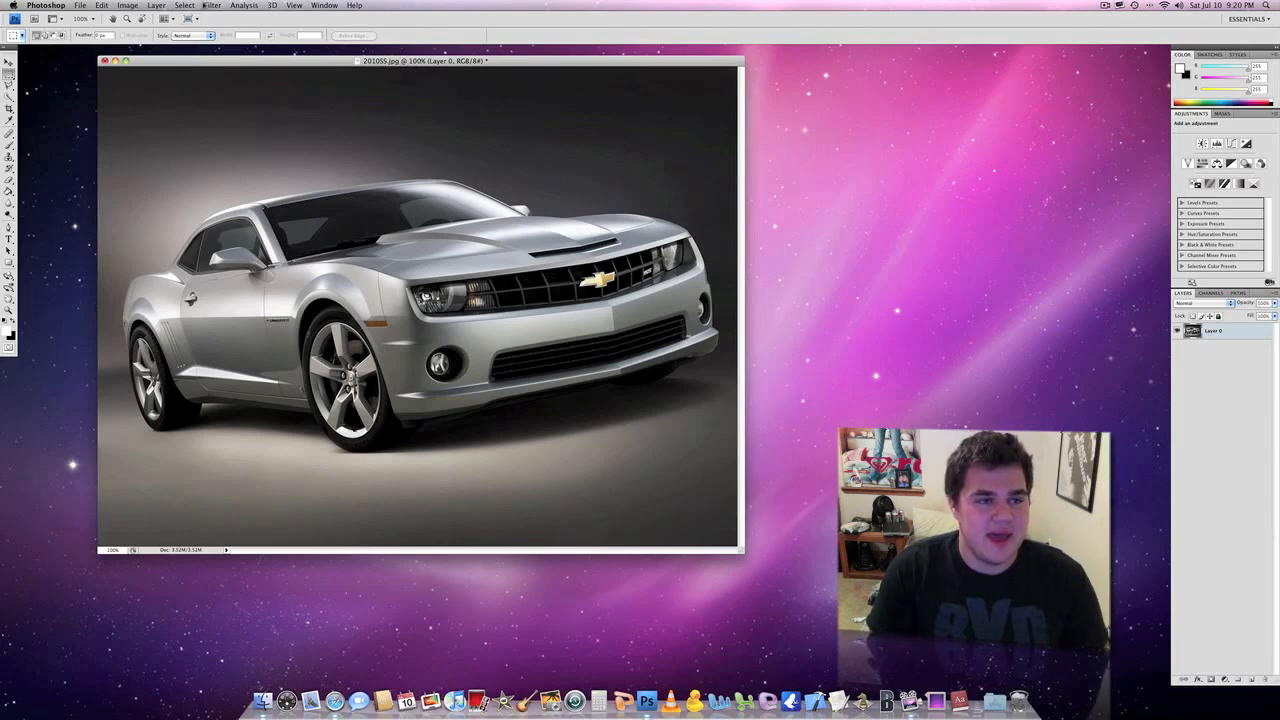
Step: Set up the Lens Flare filter with the 105mm Prime lens at 110% brightness
left_click(211, 5)
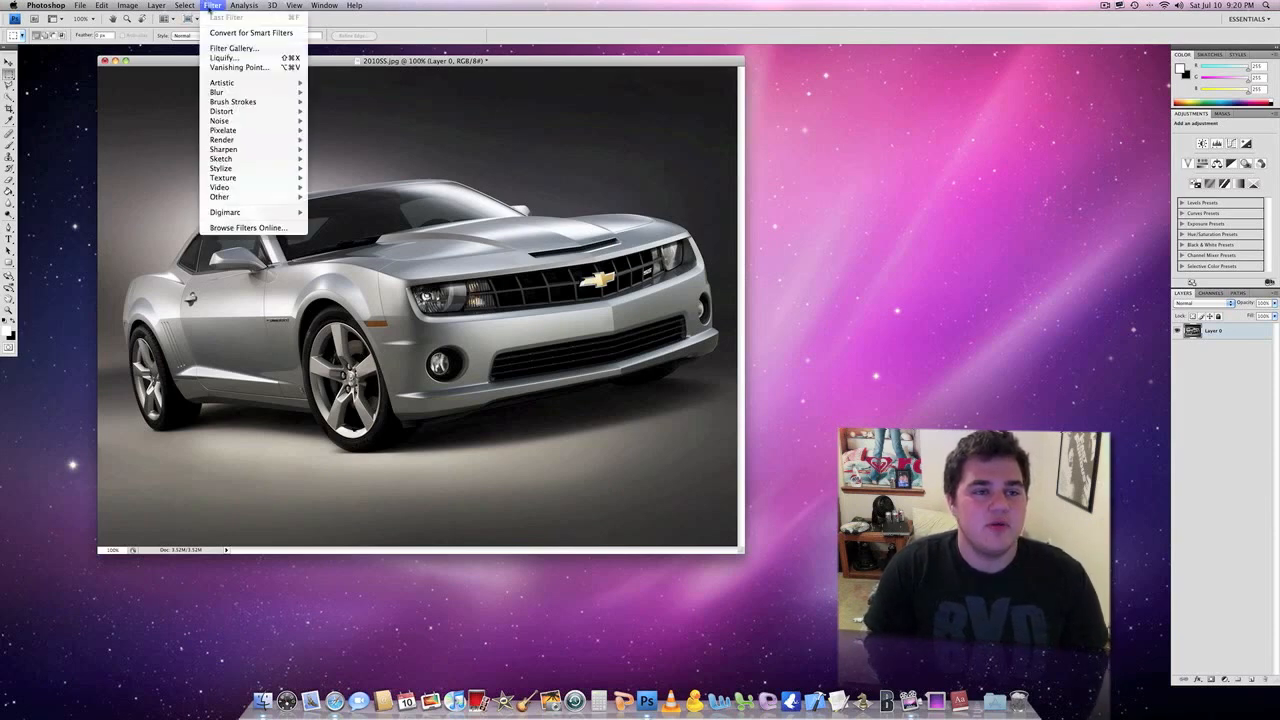
mouse_move(222, 139)
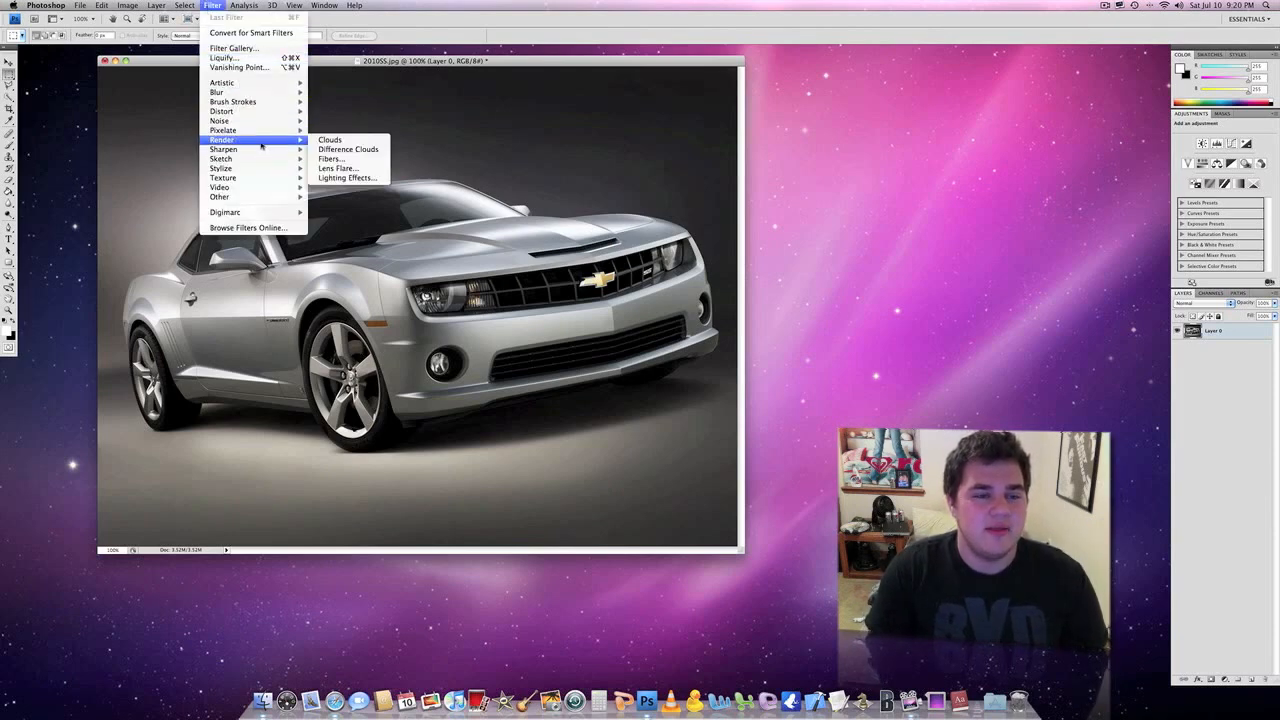
mouse_move(336, 168)
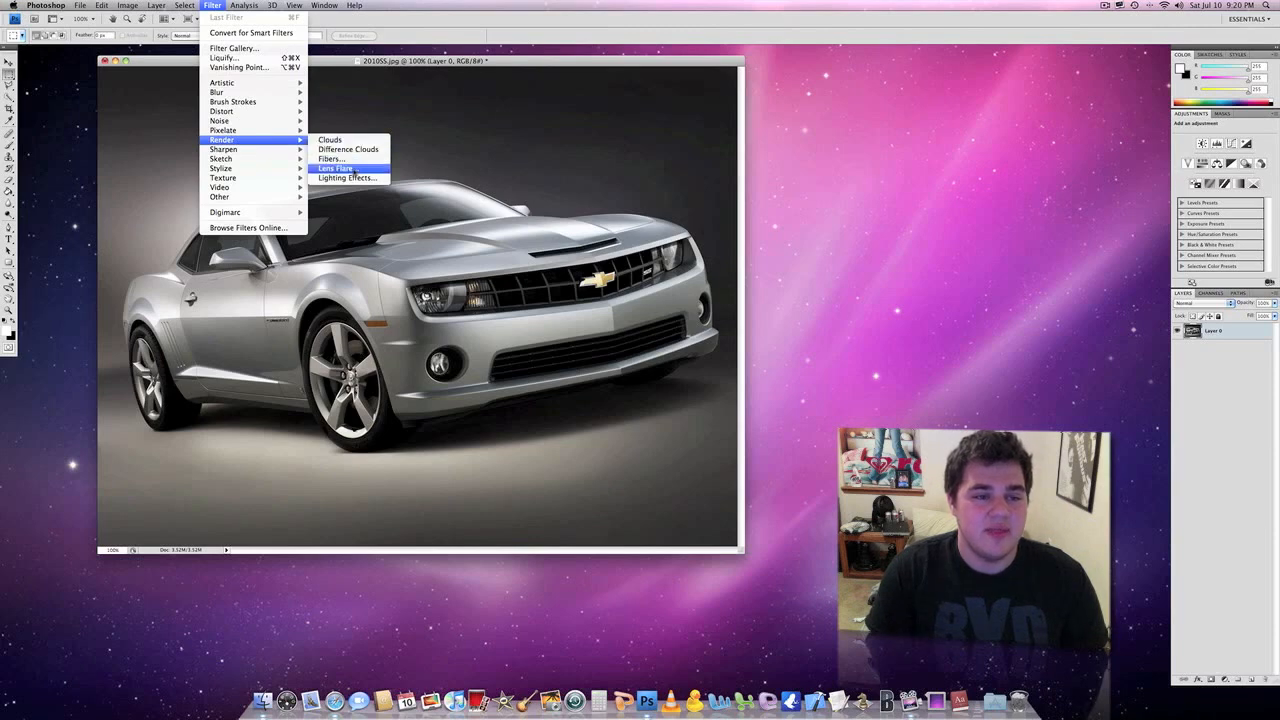
left_click(335, 168)
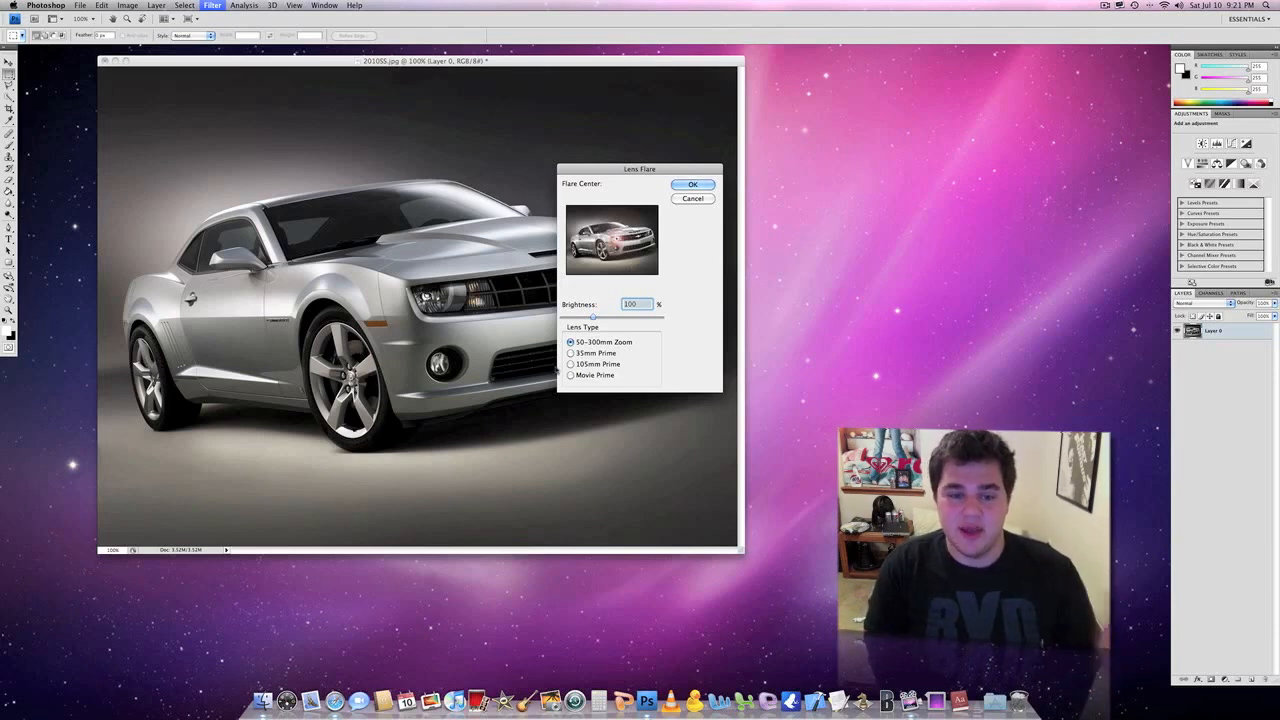
left_click(571, 364)
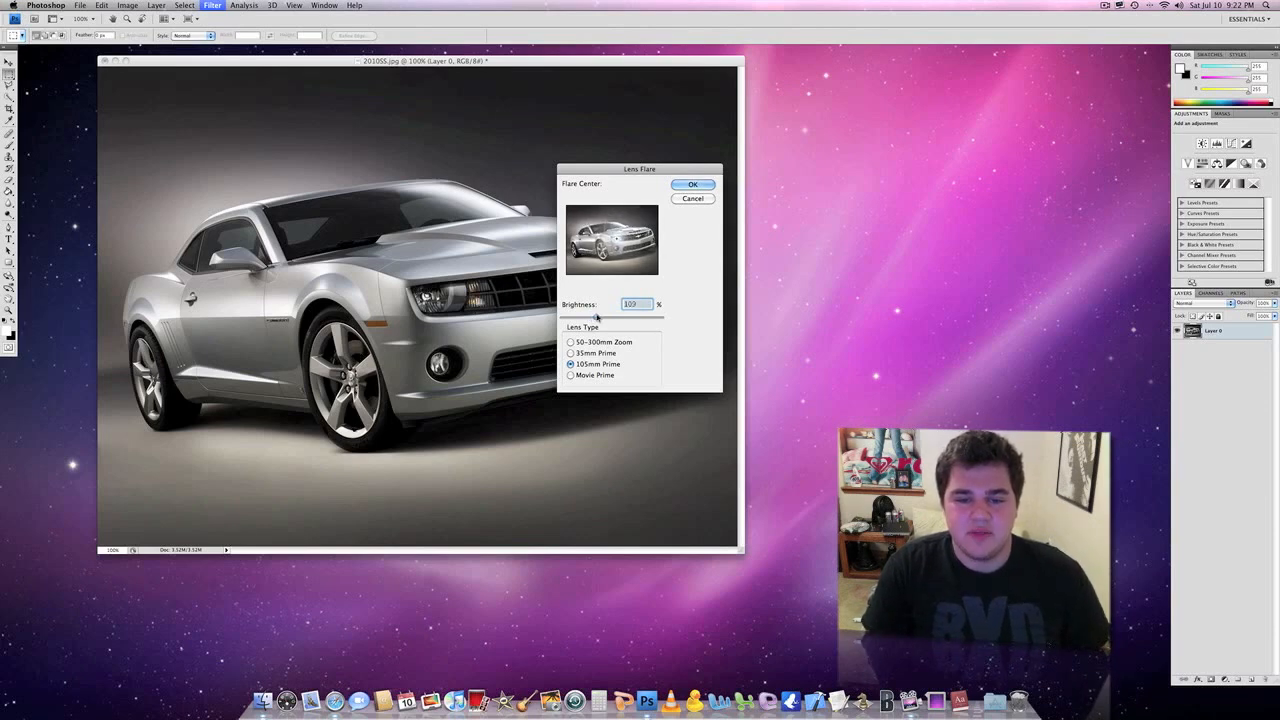
left_click_drag(597, 317, 597, 317)
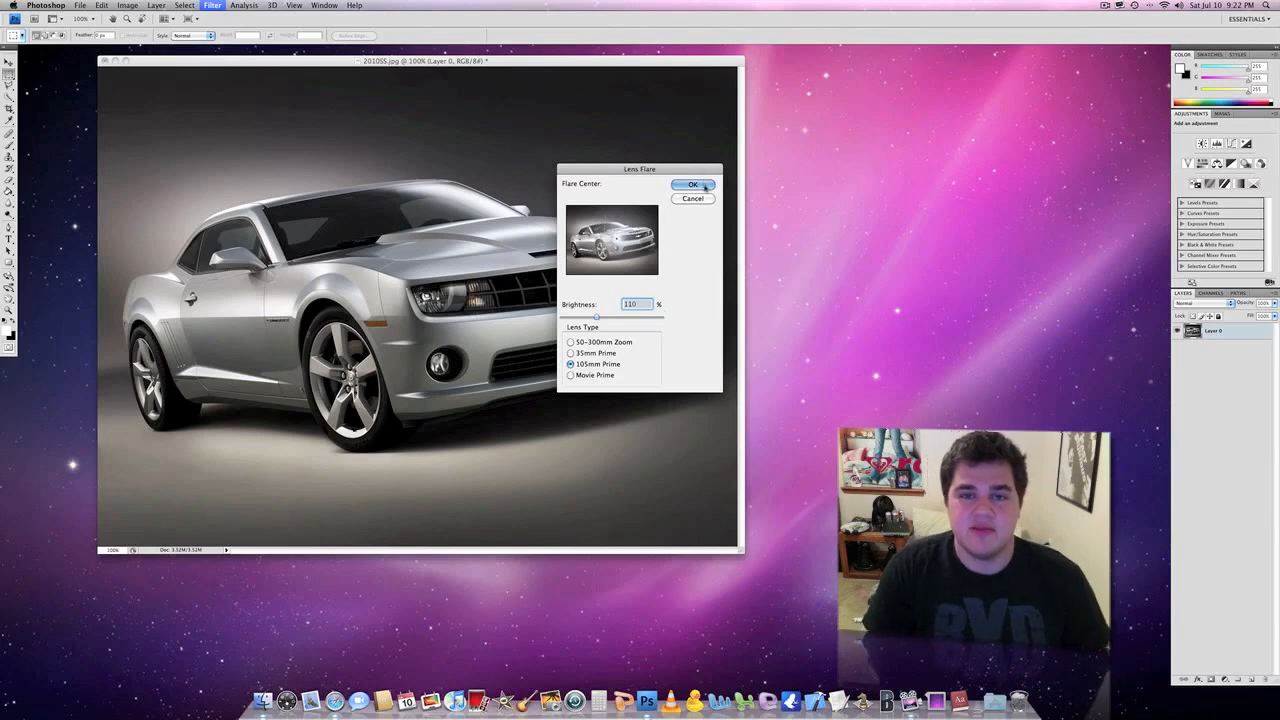
Step: Apply the 105mm Prime lens flare to the Camaro's left headlight
left_click(692, 184)
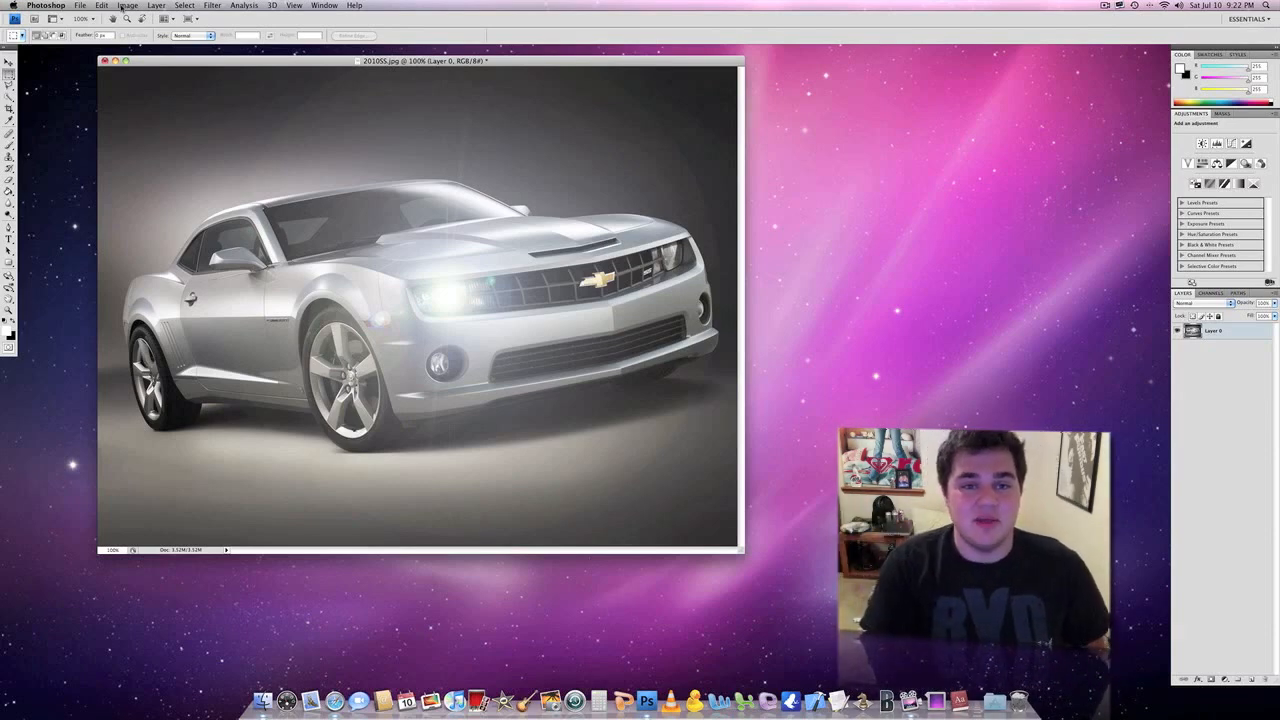
Step: Apply a second Lens Flare centered on the Camaro's right headlight
left_click(211, 5)
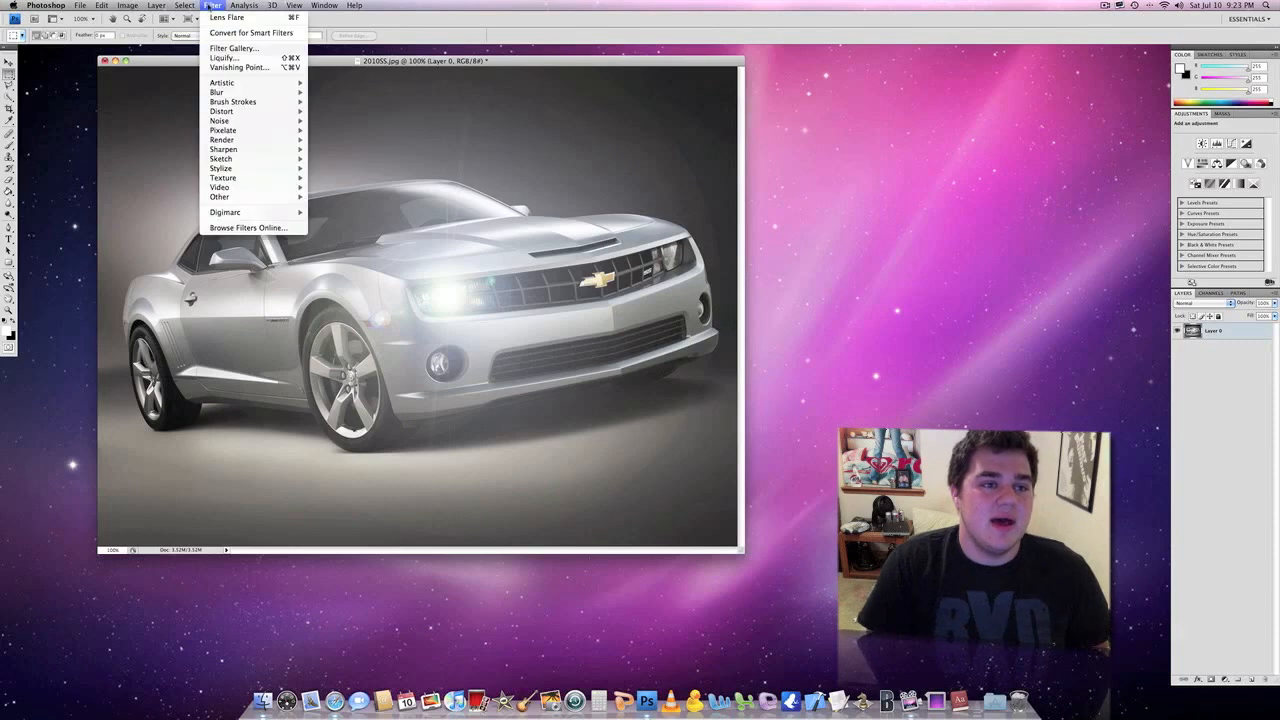
mouse_move(222, 139)
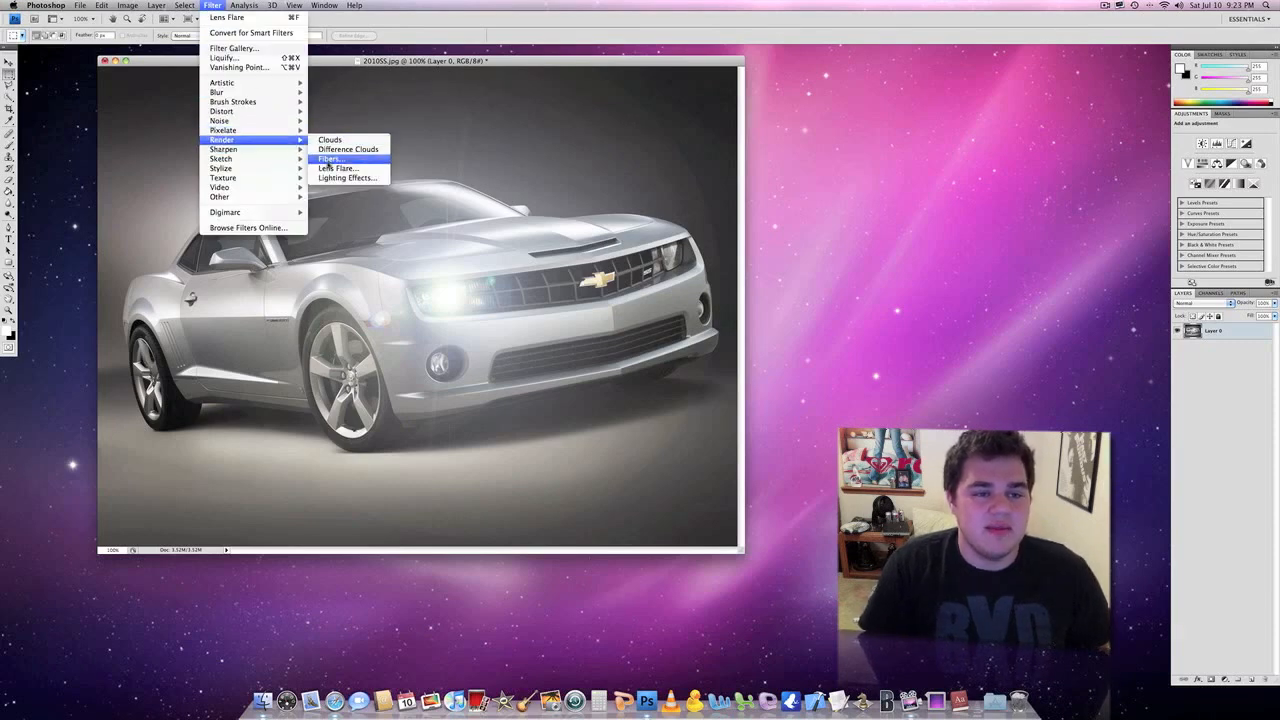
left_click(337, 167)
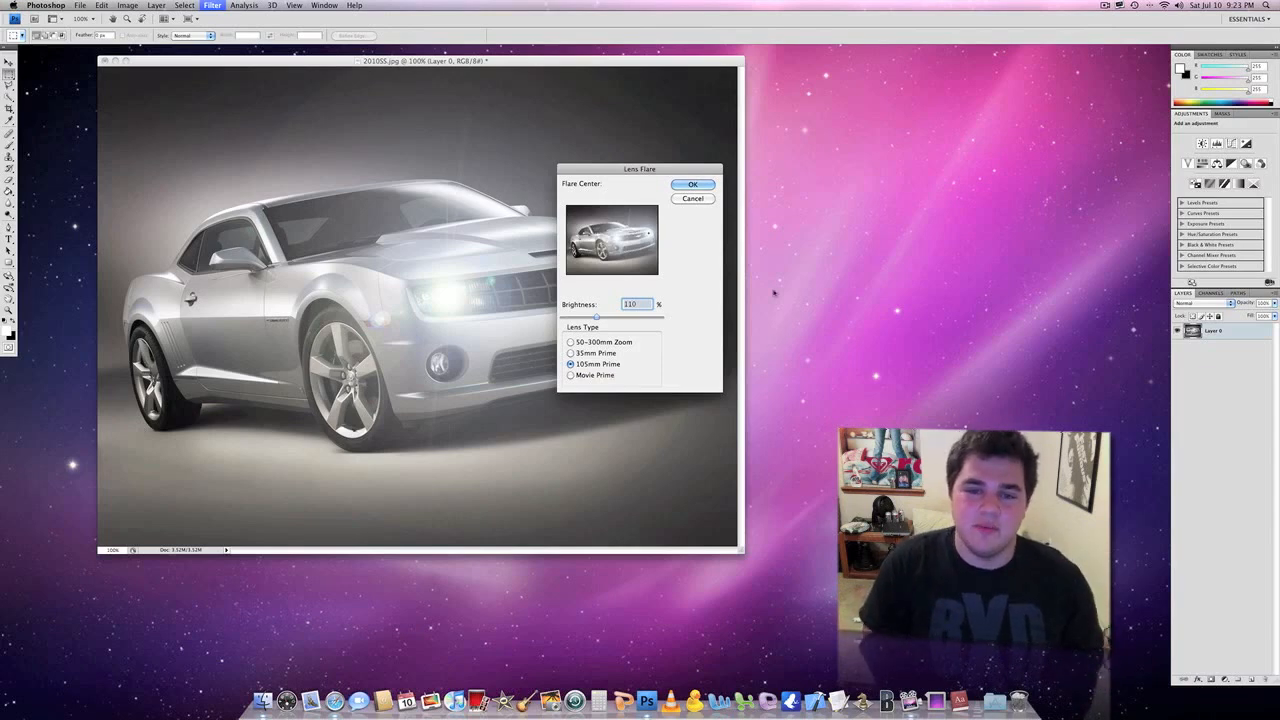
left_click(692, 184)
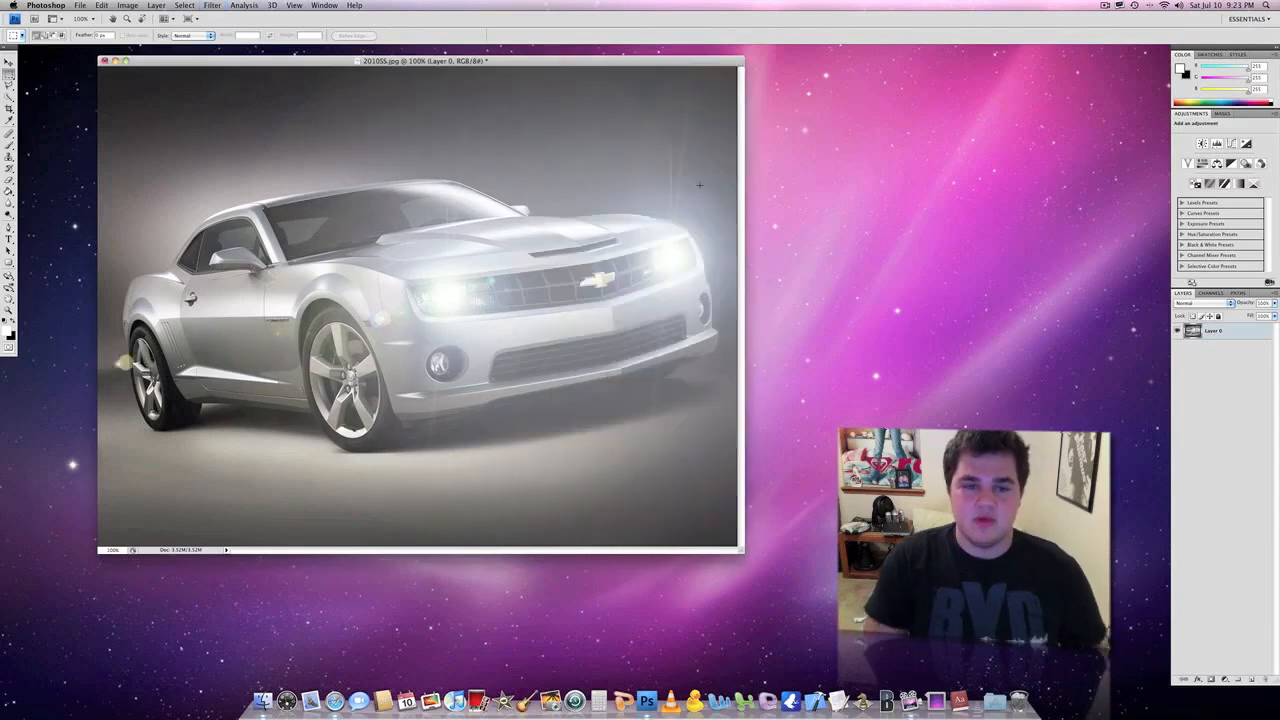